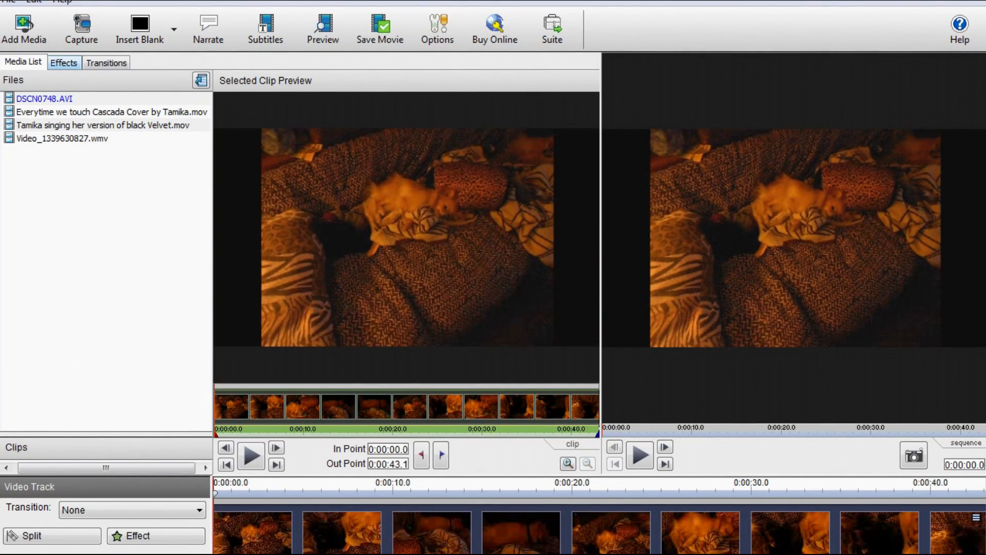
Step: Show the Effects Library for the first clip on the video track
click(62, 62)
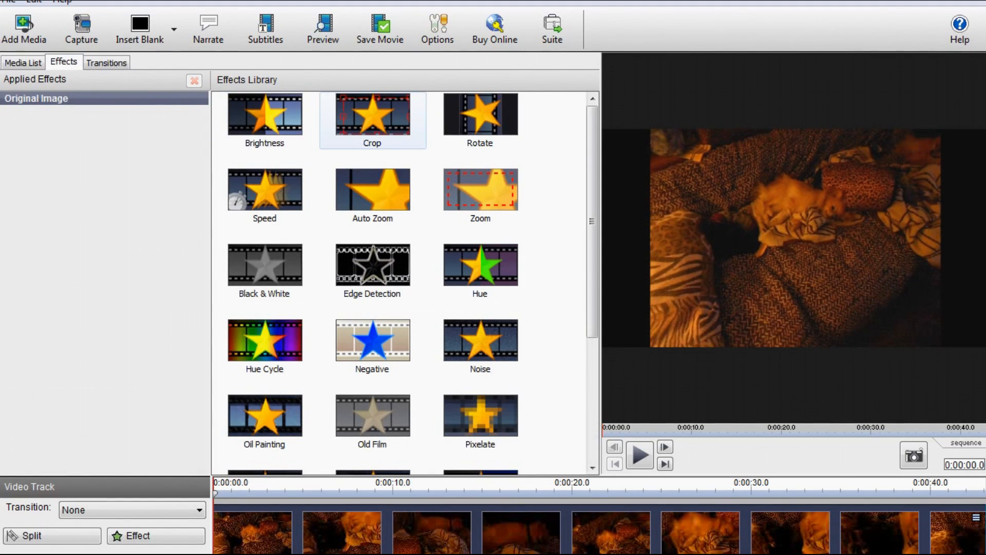
Step: Apply a smooth Zoom effect locked to 16:9 proportions, then return to the Media List
click(480, 196)
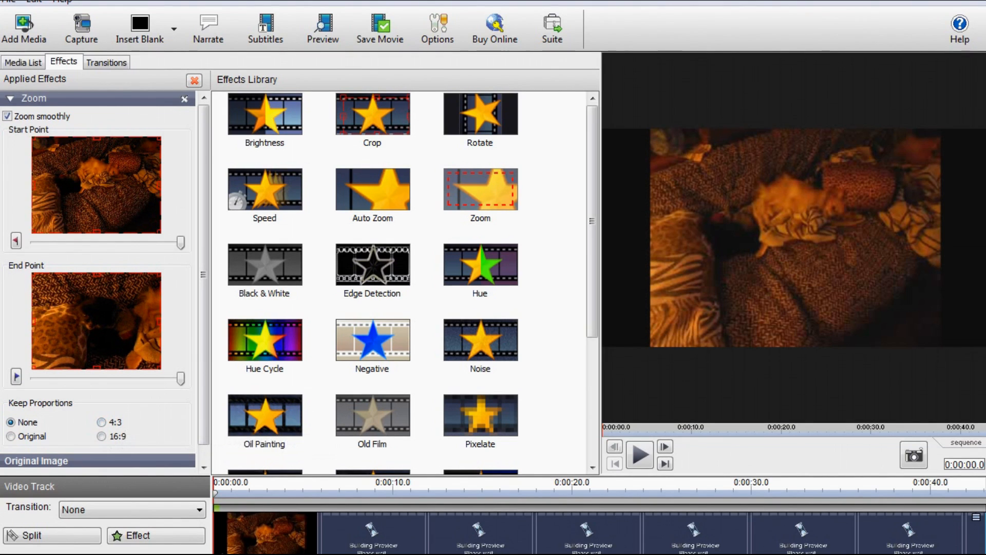
mouse_move(101, 422)
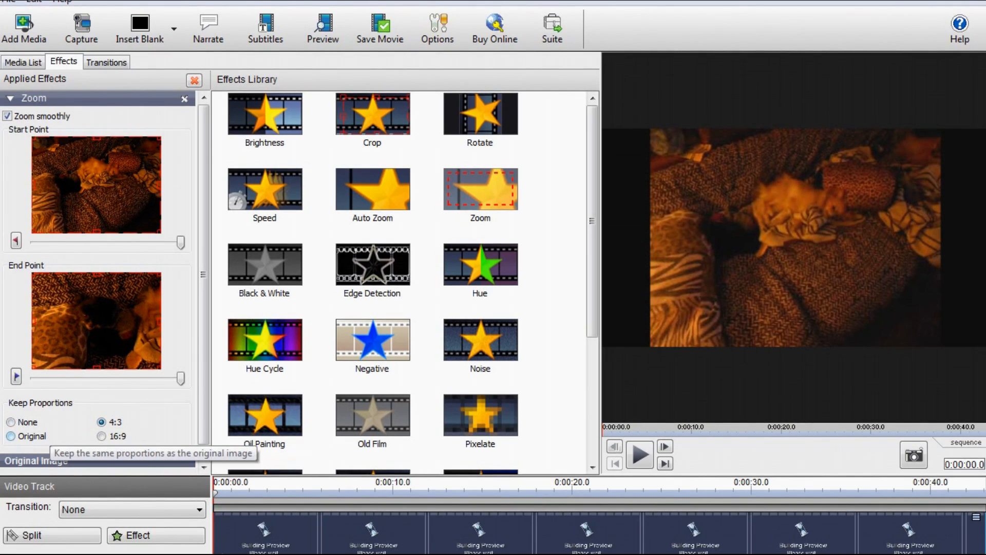
click(11, 436)
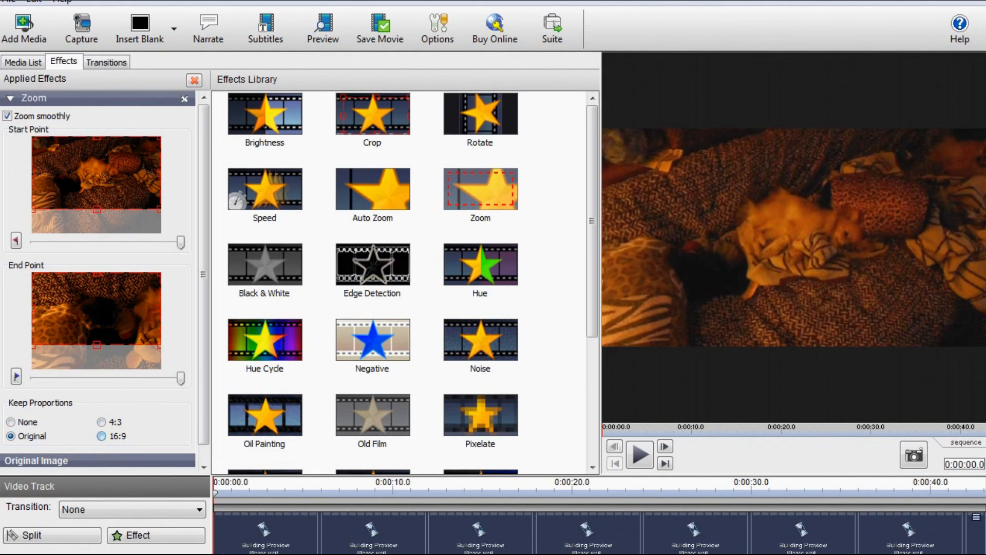
click(101, 436)
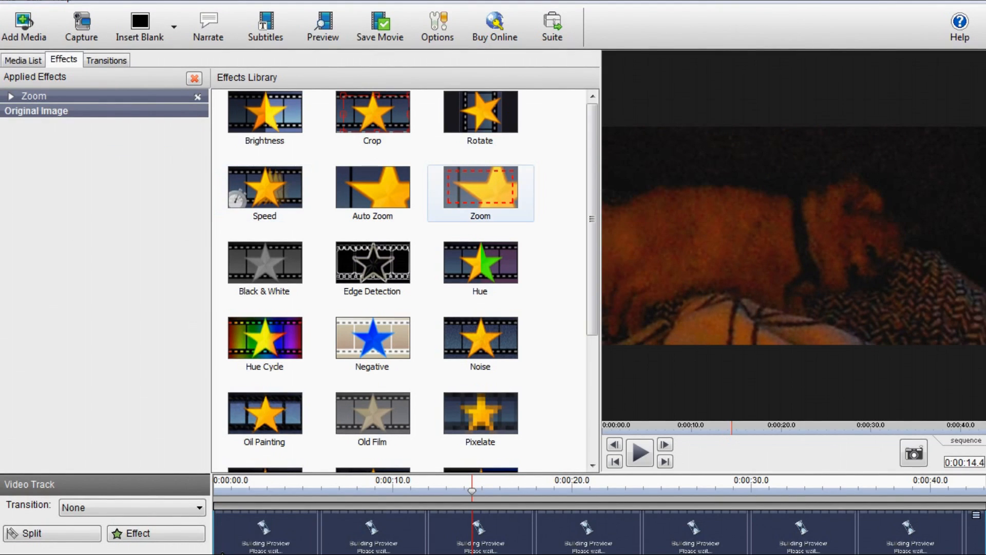
click(36, 110)
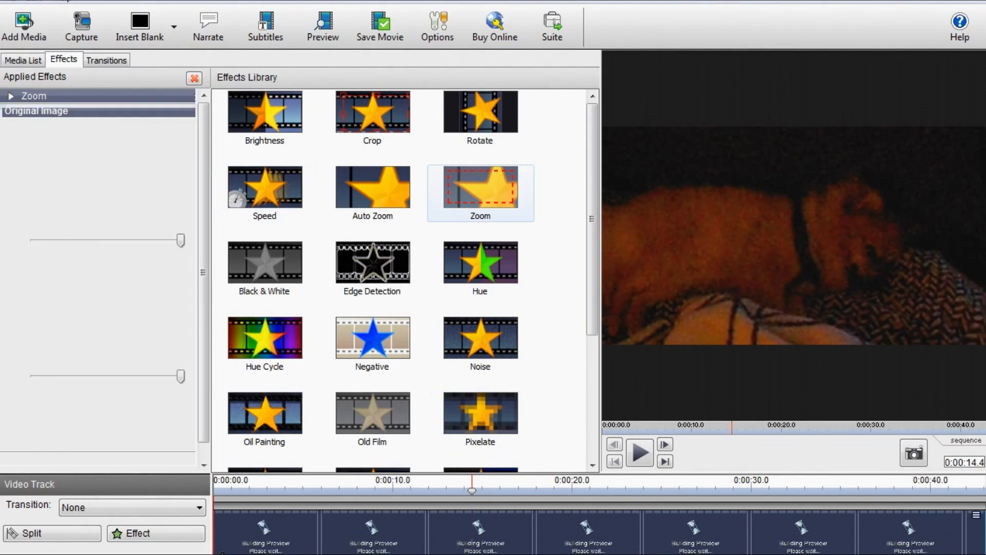
click(11, 95)
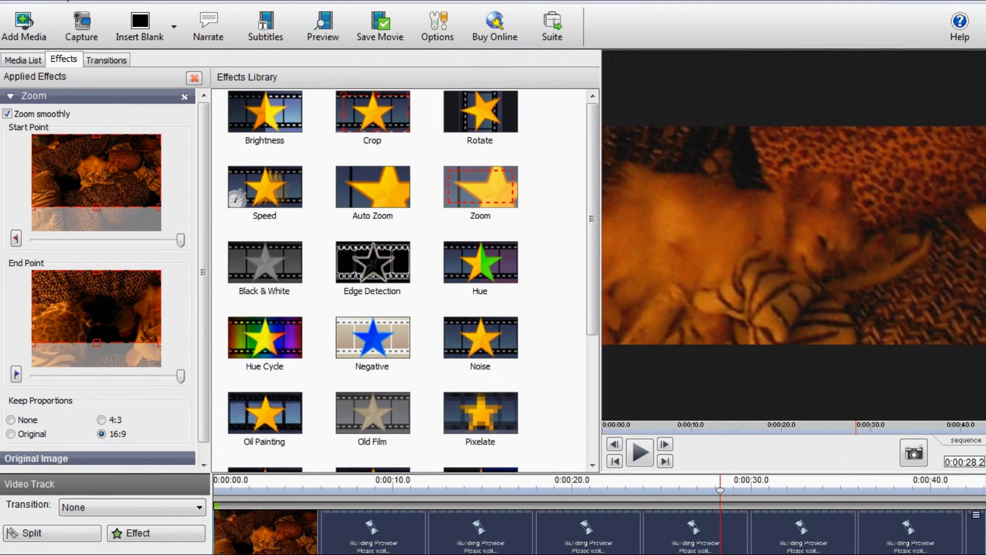
click(23, 59)
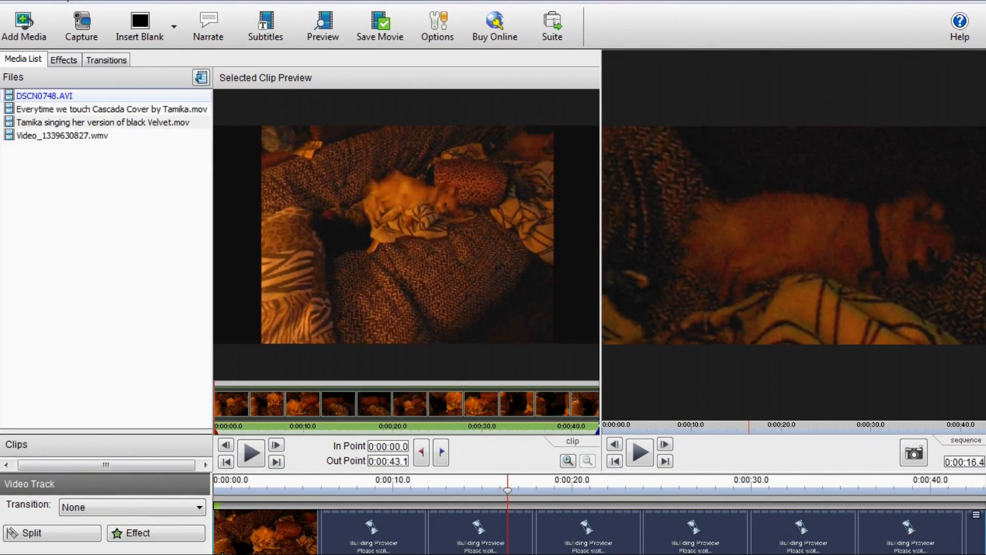
Step: Select the singer's portrait clip on the timeline and show its Effects Library
click(107, 109)
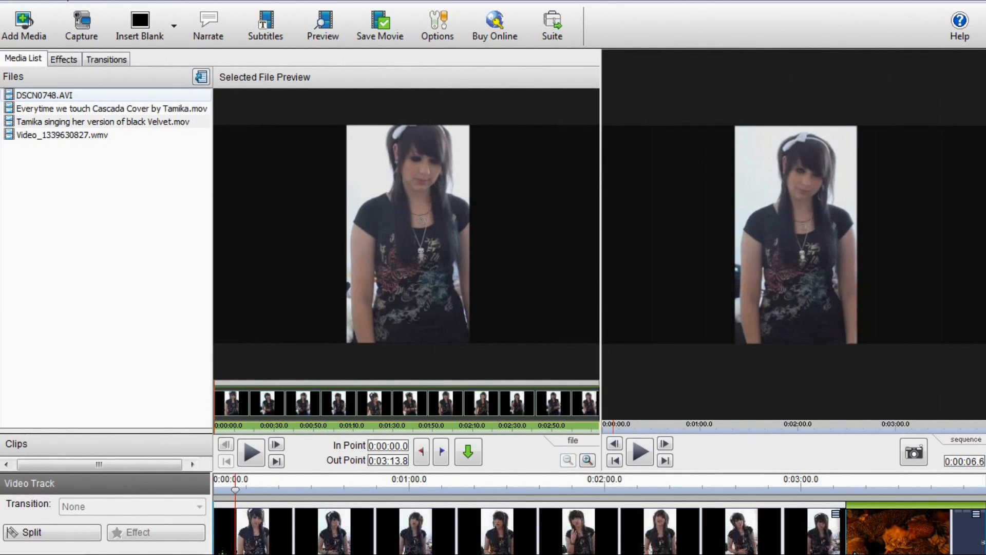
click(62, 58)
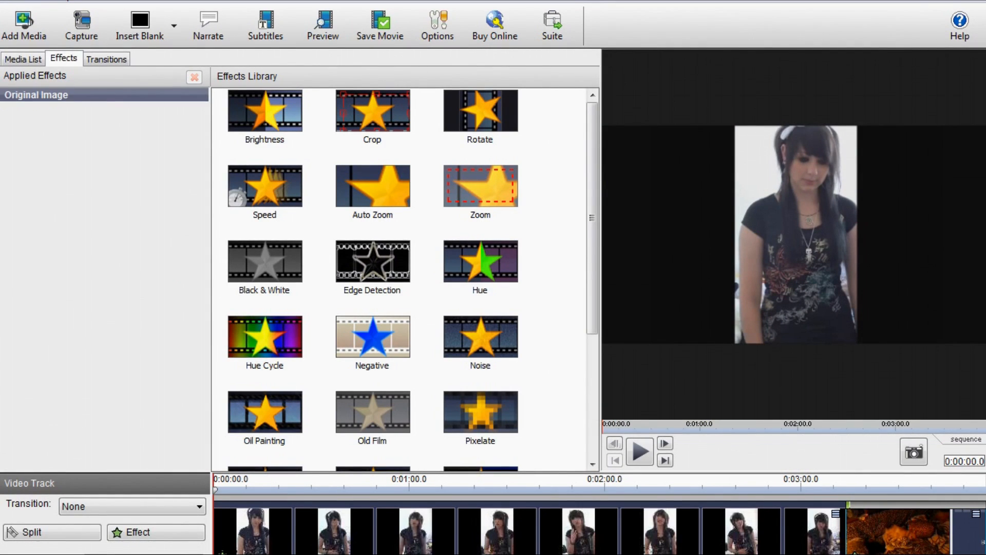
Step: Add a Zoom effect framing the singer's face, keeping 16:9 proportions
click(479, 186)
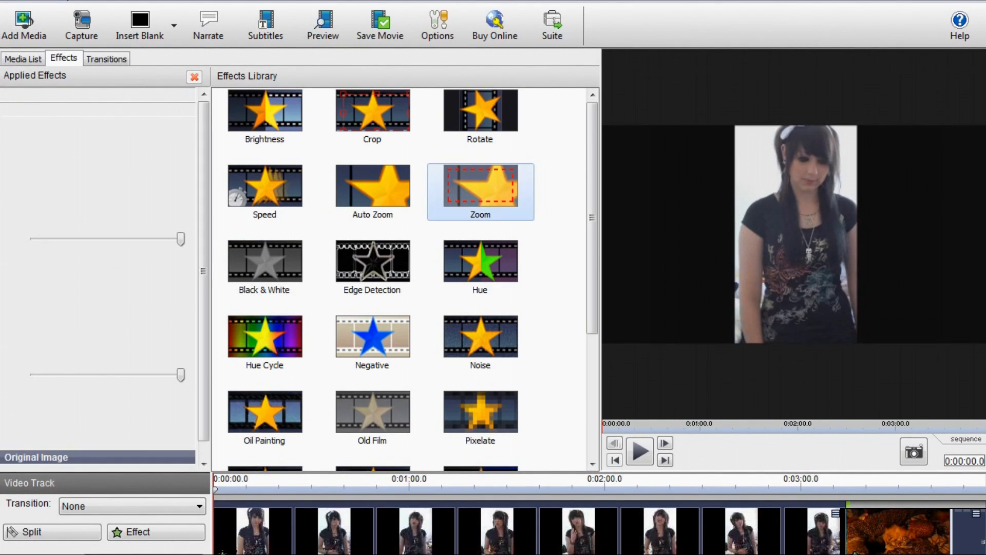
double_click(479, 185)
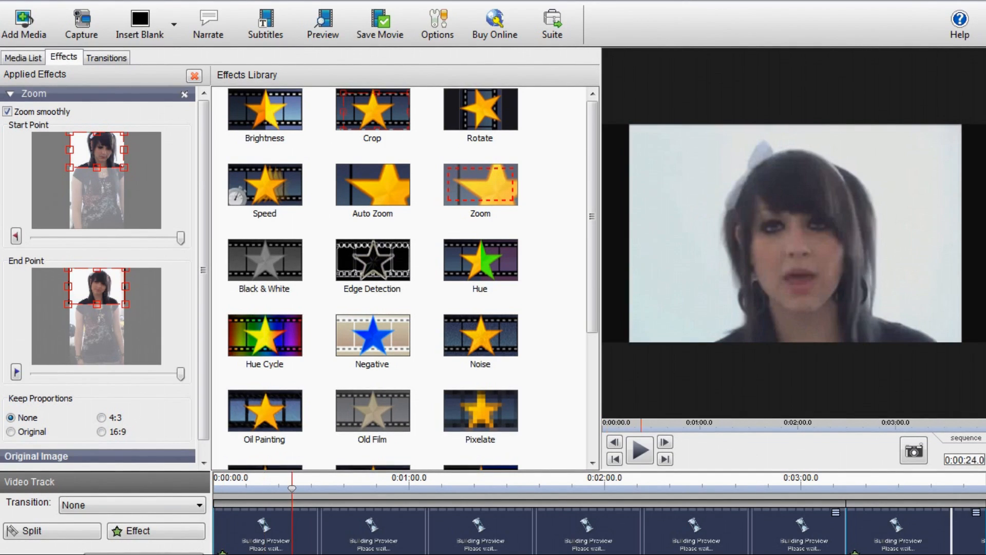
click(101, 432)
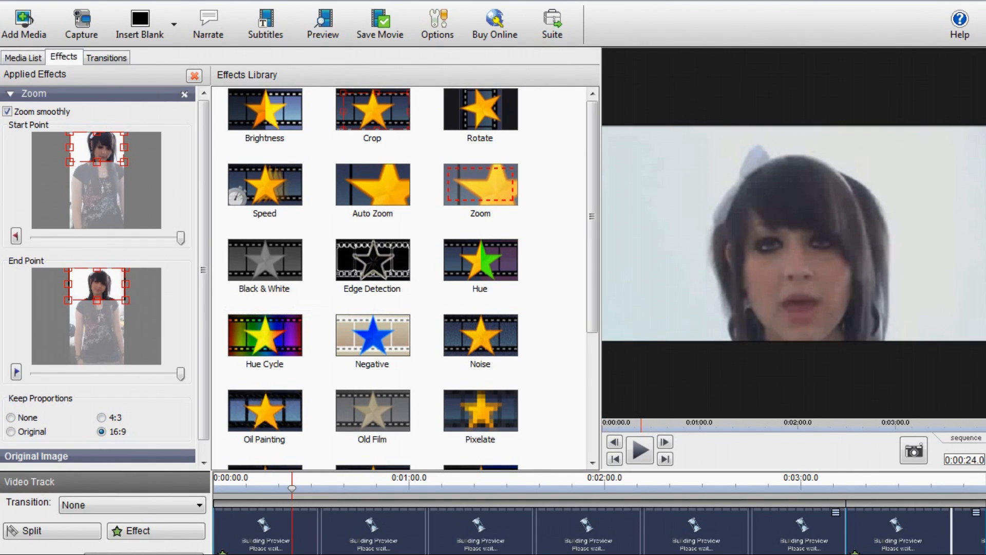